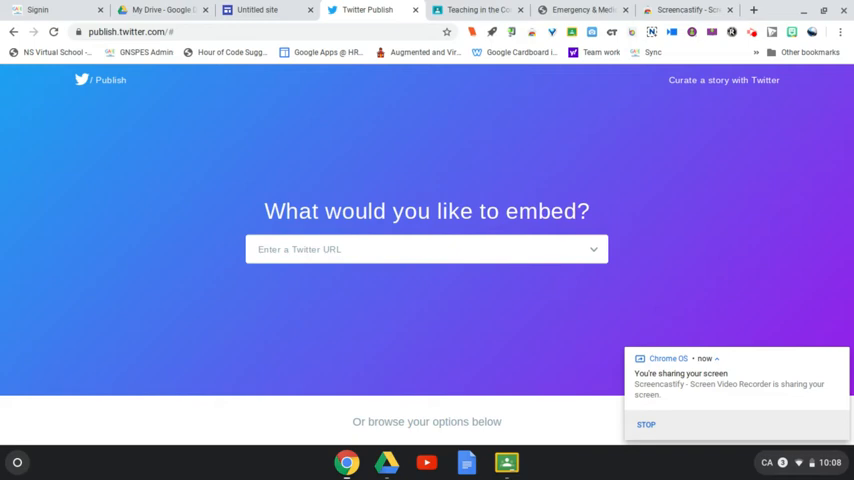
pyautogui.moveTo(381, 303)
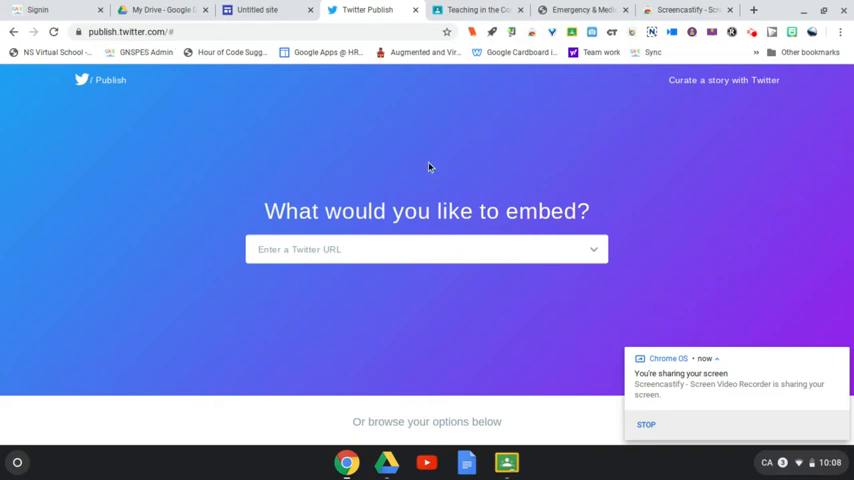
pyautogui.click(370, 248)
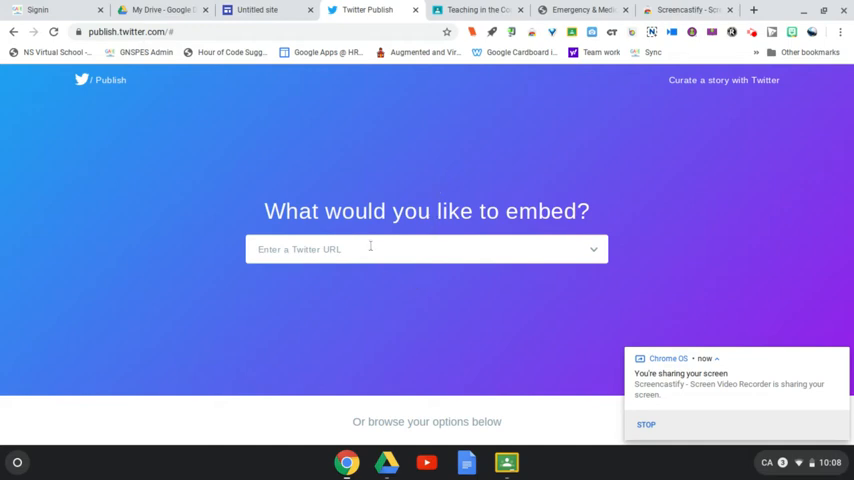
pyautogui.moveTo(307, 249)
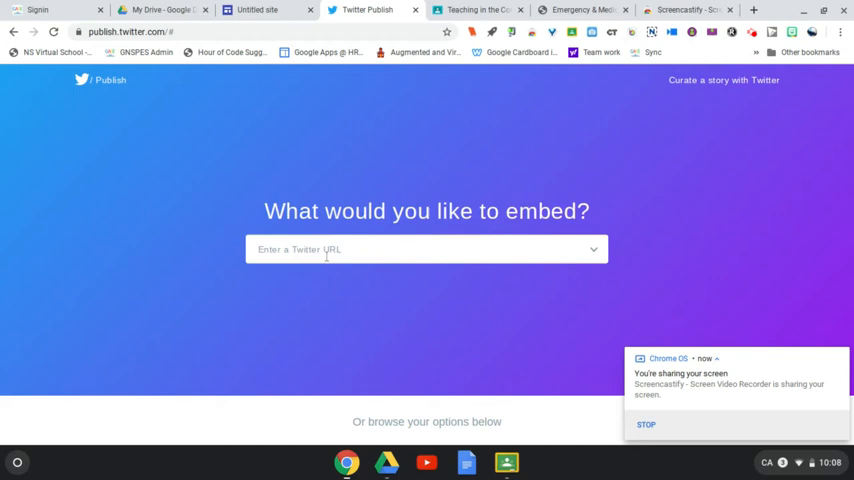
pyautogui.write('@')
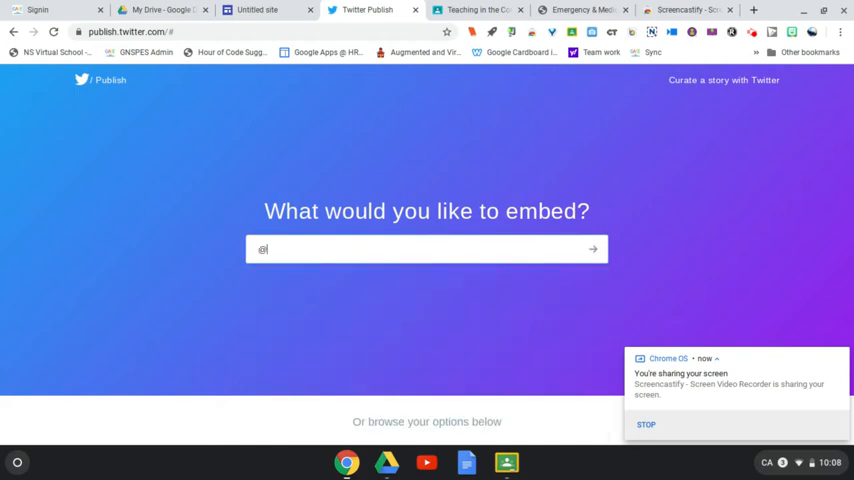
pyautogui.write('margreek')
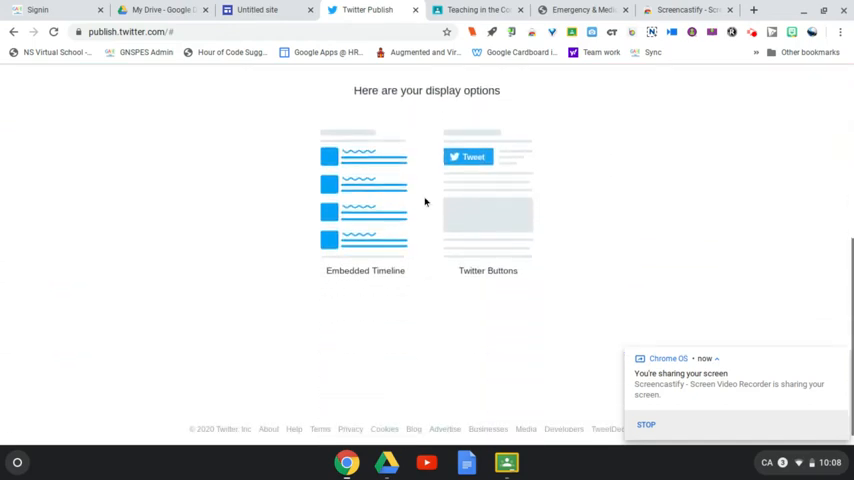
# Choose the Embedded Timeline layout, copy its generated code, and switch to the Untitled site
pyautogui.click(487, 200)
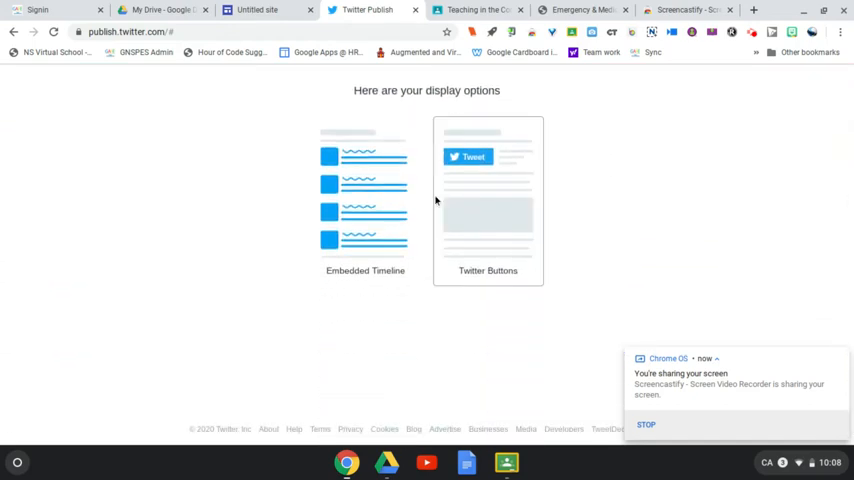
pyautogui.click(365, 195)
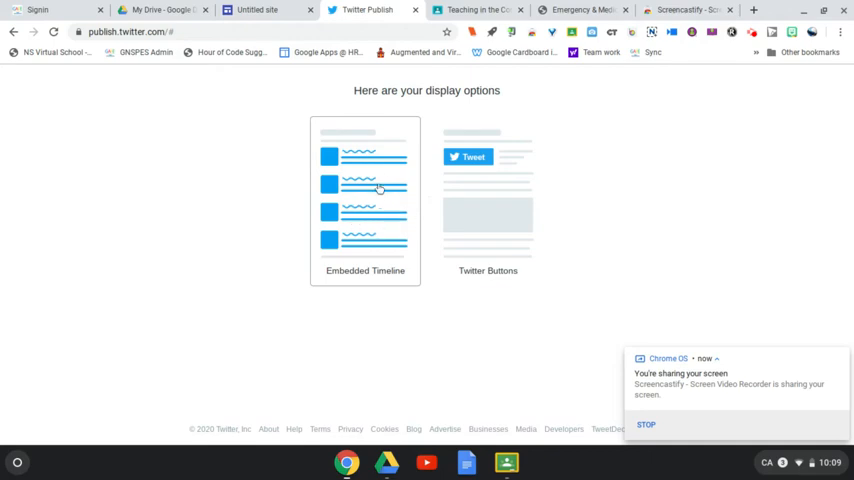
pyautogui.click(372, 190)
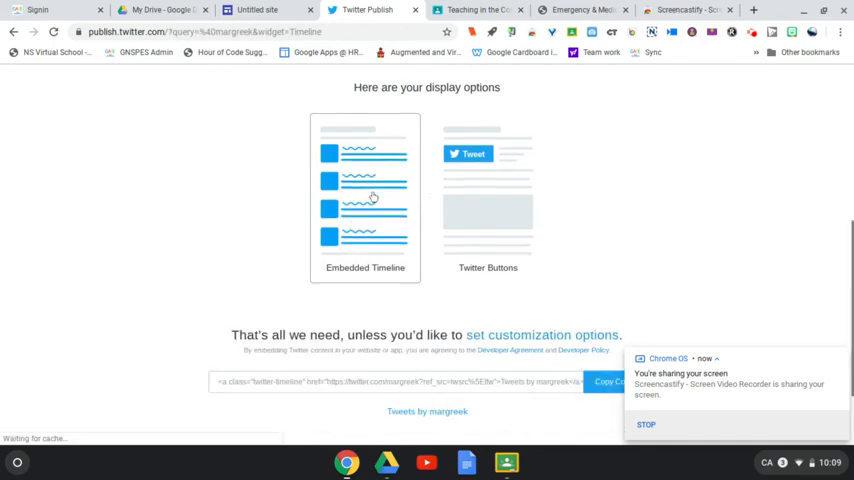
pyautogui.scroll(-3)
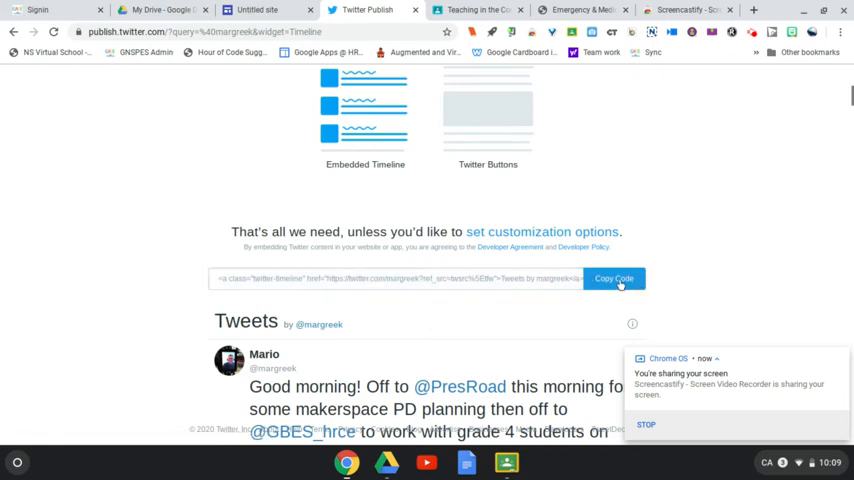
pyautogui.click(614, 278)
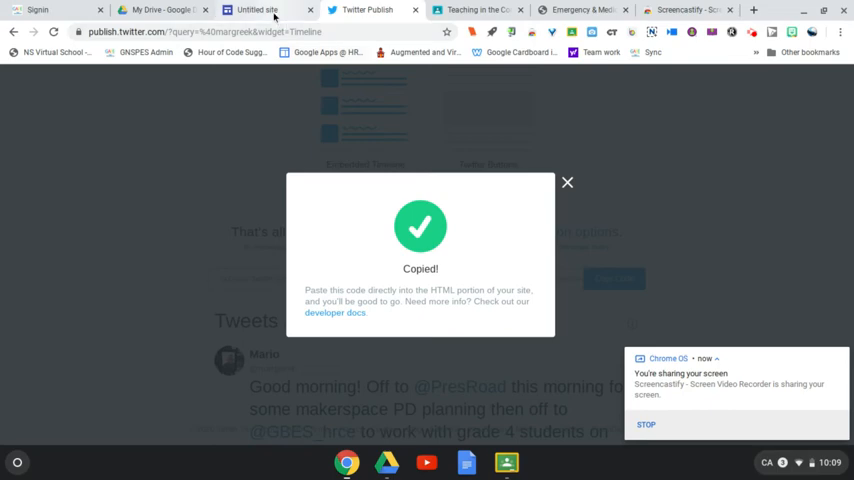
pyautogui.click(277, 9)
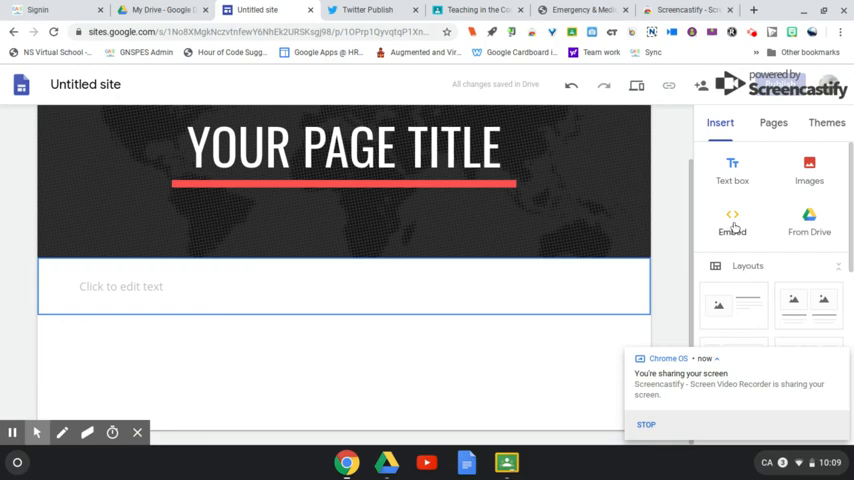
# Start an Embed from the Insert panel using the Embed code option for the copied timeline code
pyautogui.click(731, 216)
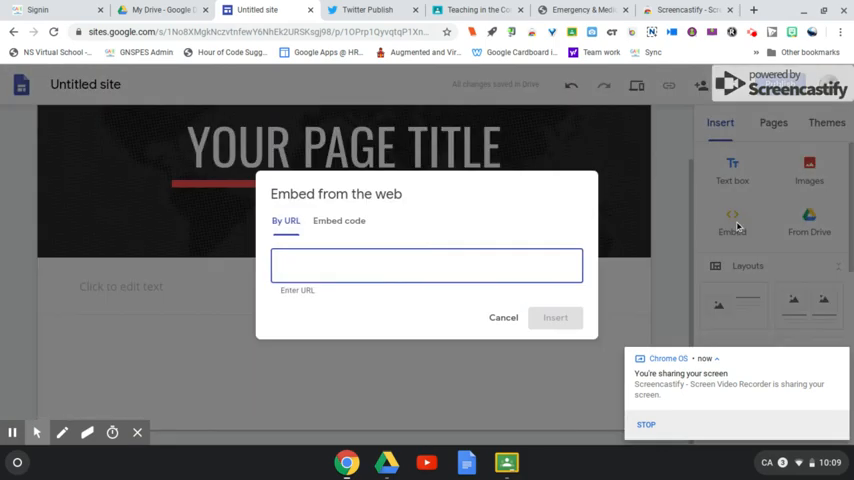
pyautogui.moveTo(349, 228)
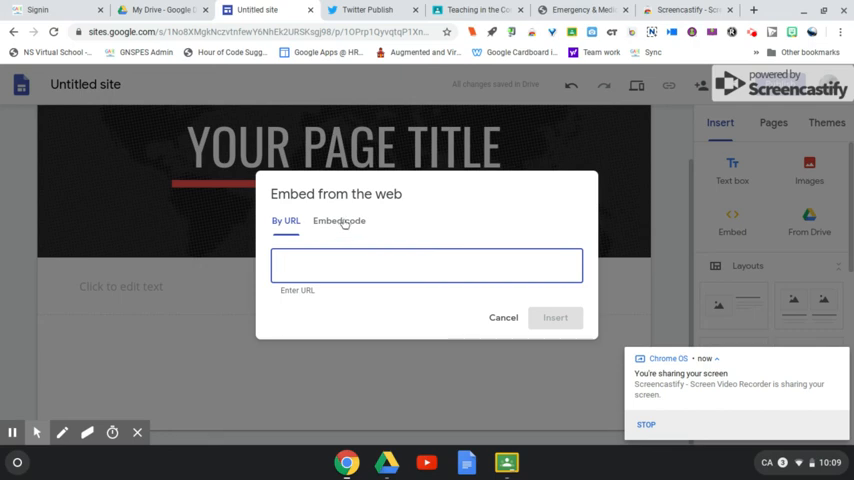
pyautogui.click(339, 220)
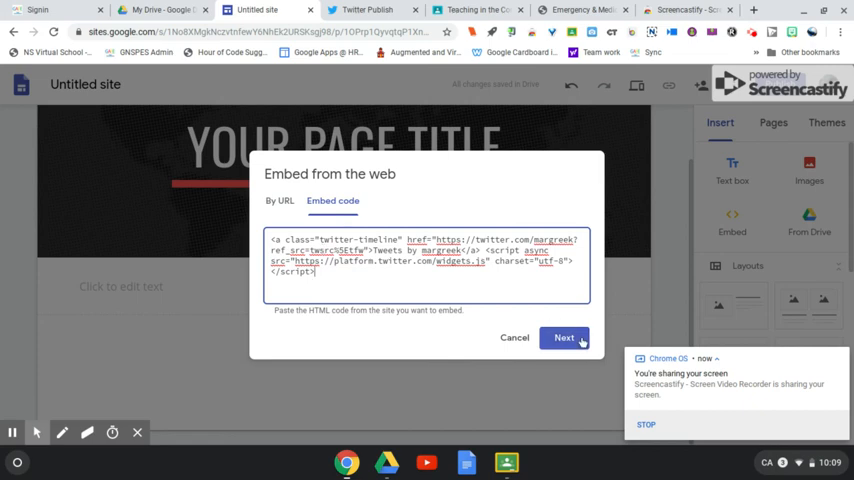
pyautogui.click(563, 337)
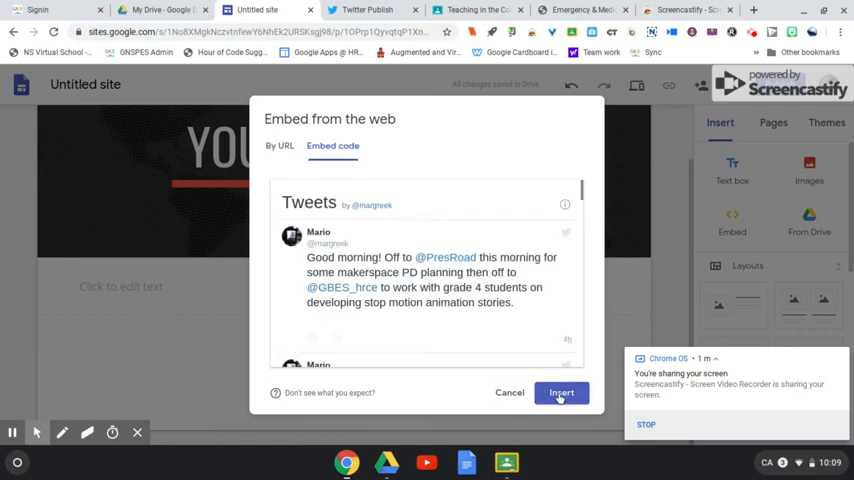
pyautogui.click(567, 392)
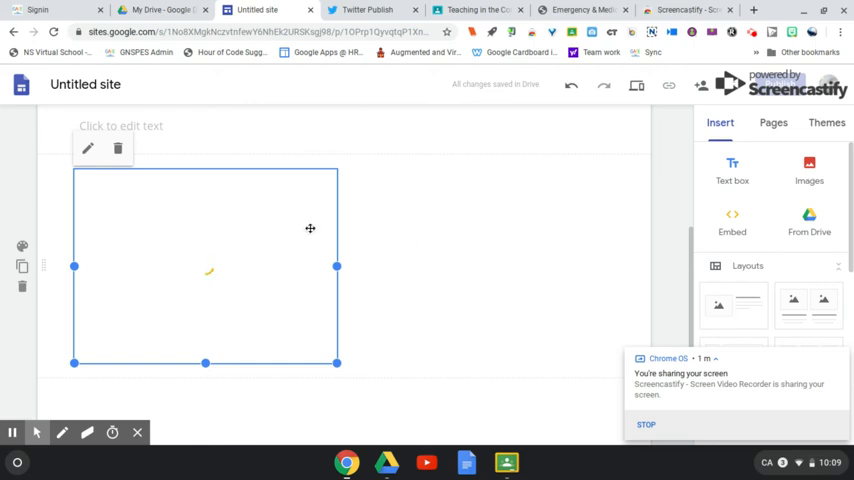
pyautogui.click(117, 148)
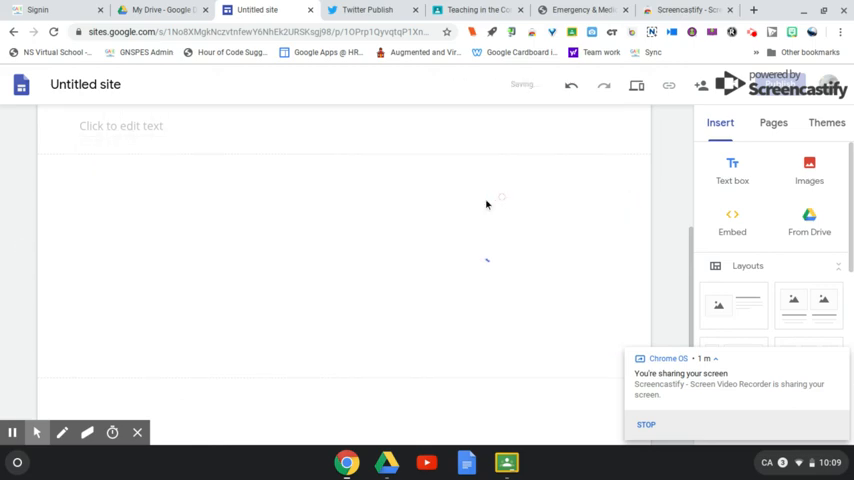